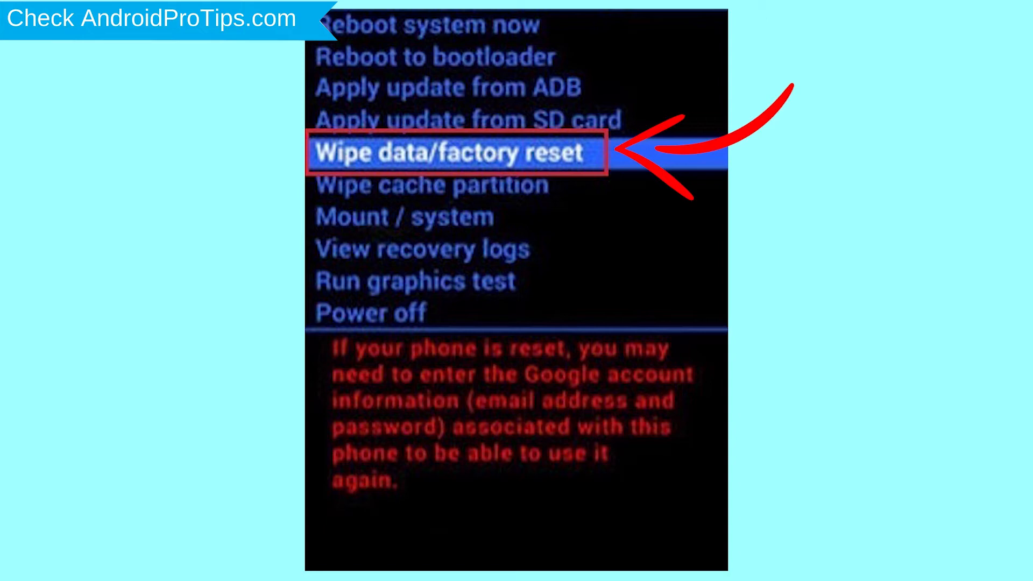
# - Minimize open windows to reveal the desktop with the Google Chrome shortcut
pyautogui.click(457, 153)
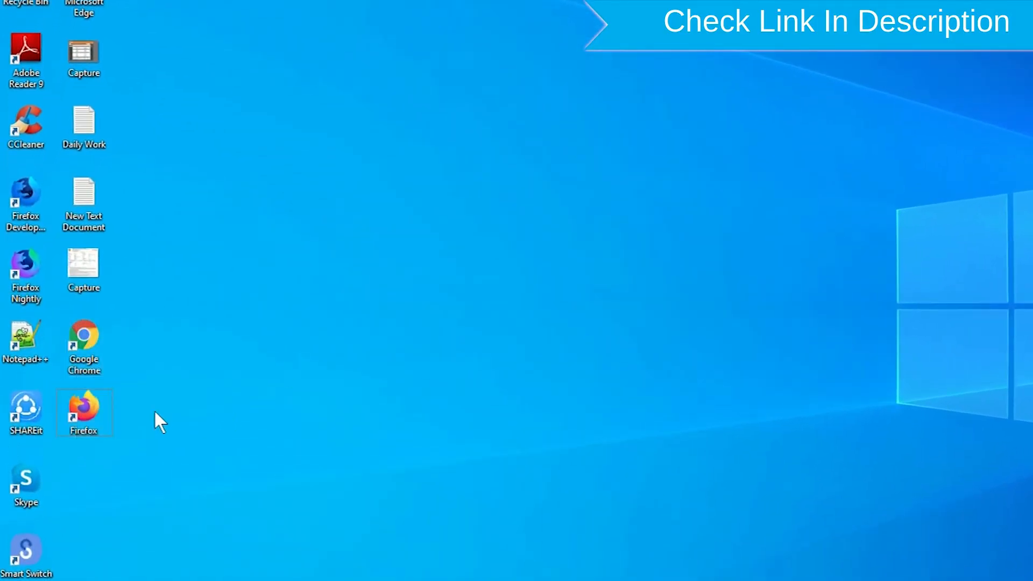
# - Launch Chrome, search 'google find my device', and open the 'Find My Device - Google' result
pyautogui.rightClick(84, 413)
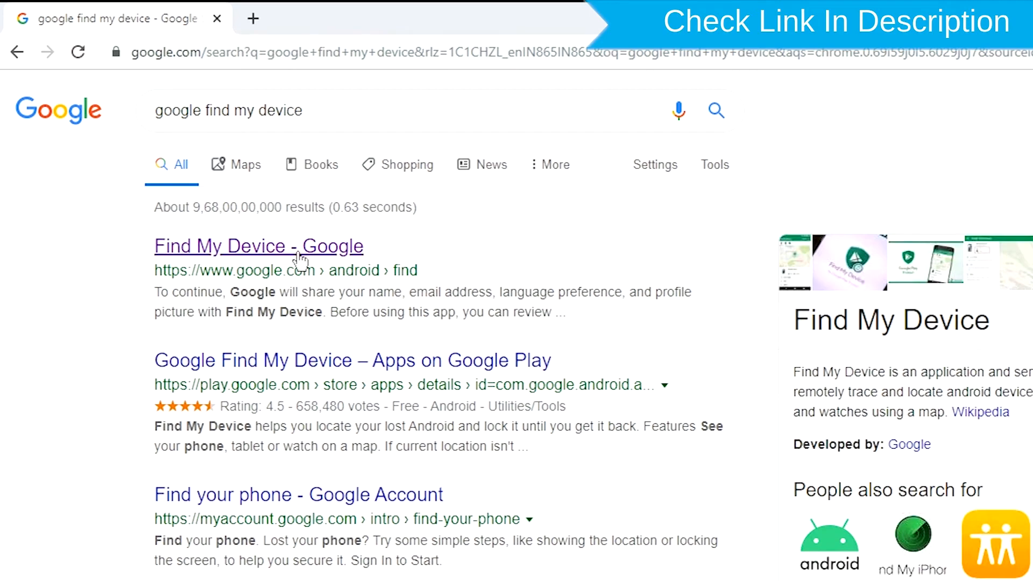
pyautogui.click(258, 245)
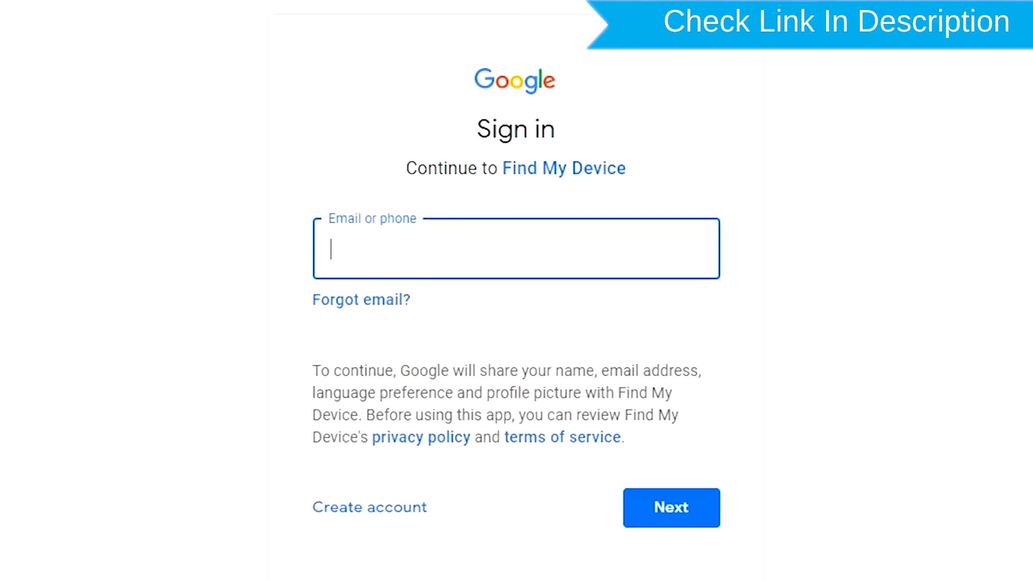
pyautogui.moveTo(433, 259)
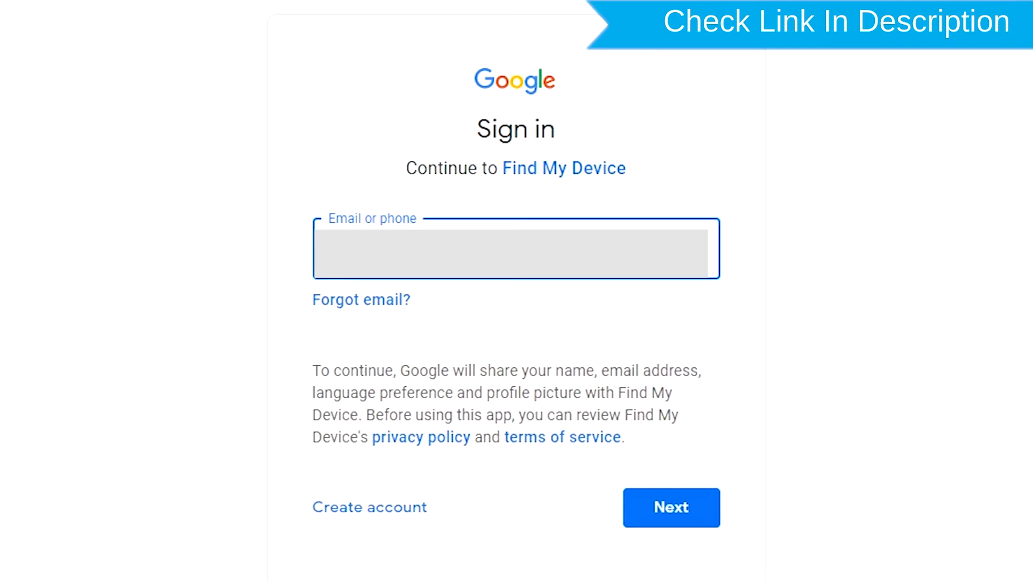
# - Submit the account email and password to sign in to Find My Device
pyautogui.click(671, 507)
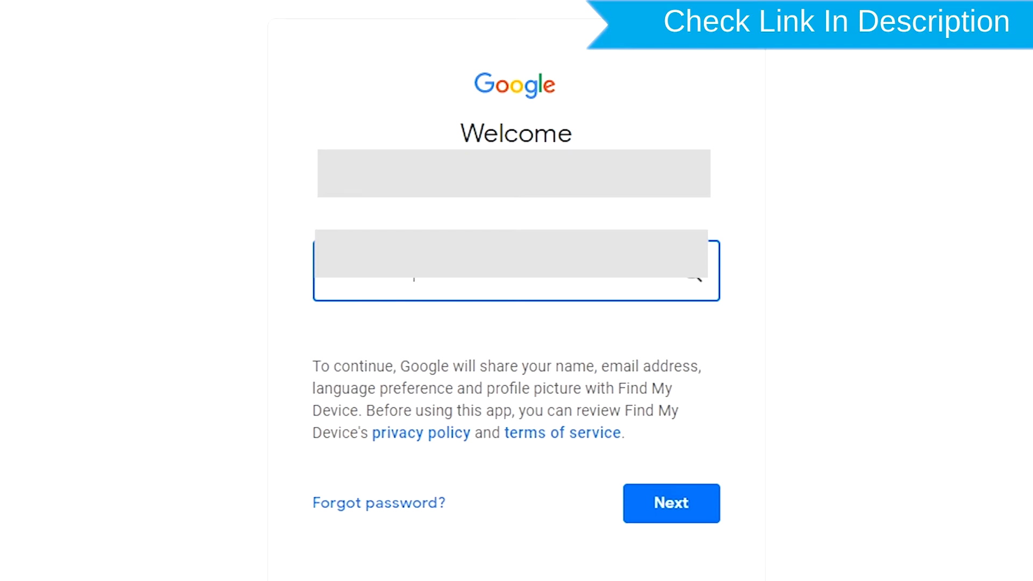
pyautogui.click(671, 503)
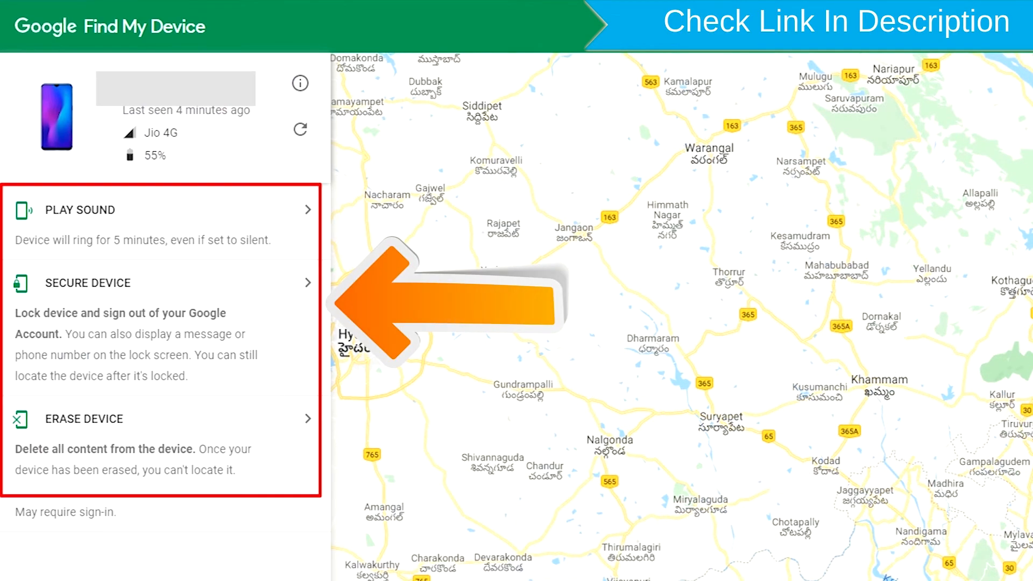
pyautogui.moveTo(138, 435)
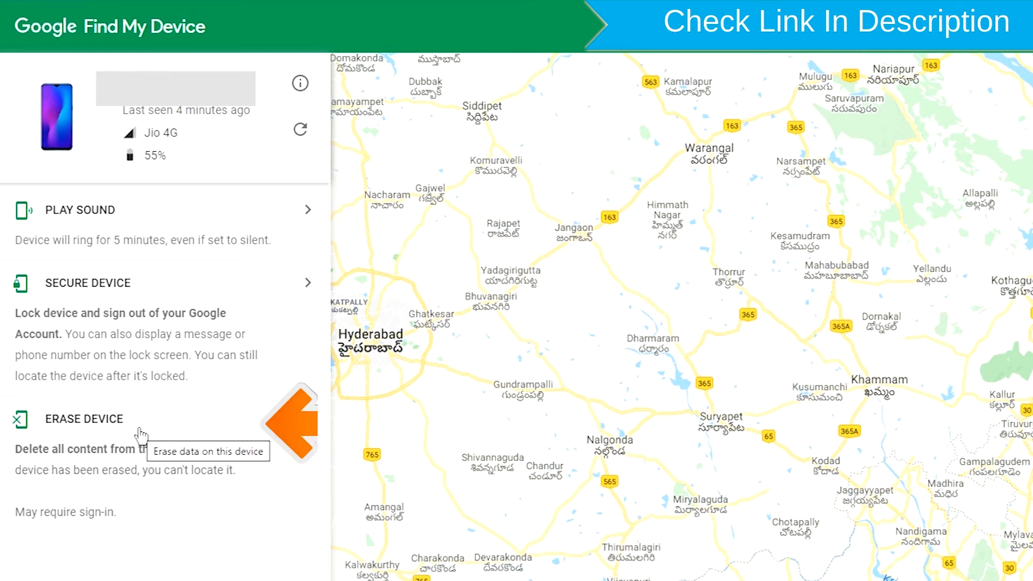
# - Choose ERASE DEVICE in the left panel and confirm with the green ERASE DEVICE button
pyautogui.click(84, 419)
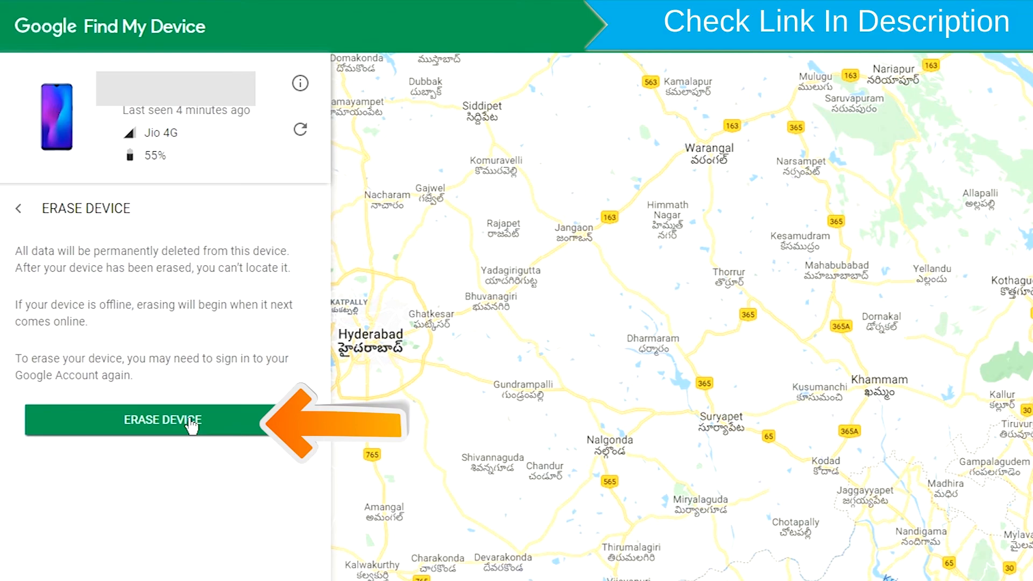
pyautogui.click(162, 421)
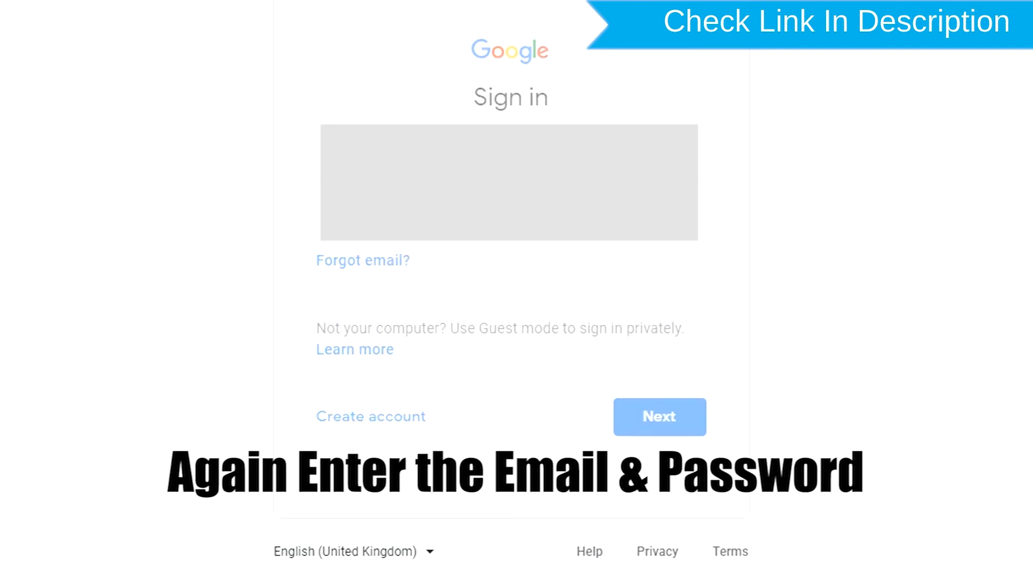
# - Re-enter the account email and password on the Sign in page
pyautogui.click(659, 417)
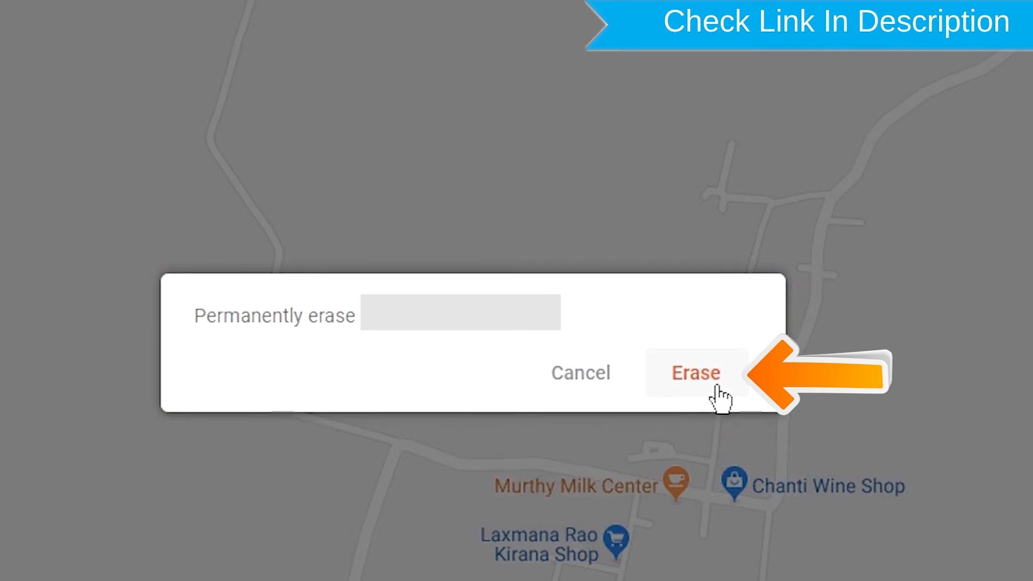
# - Confirm Erase in the 'Permanently erase' dialog until 'Your device has been erased' appears
pyautogui.click(694, 372)
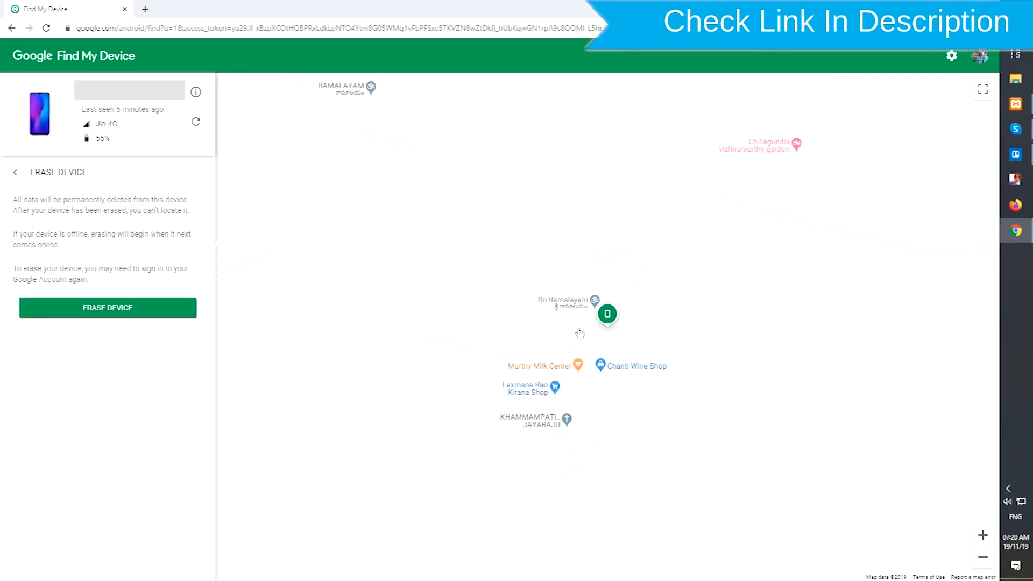
pyautogui.click(107, 308)
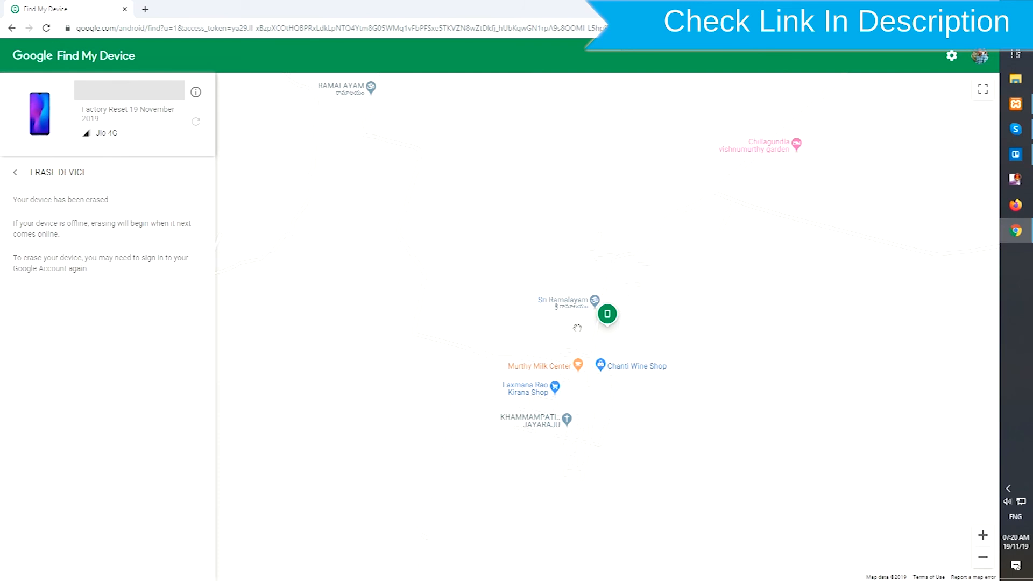